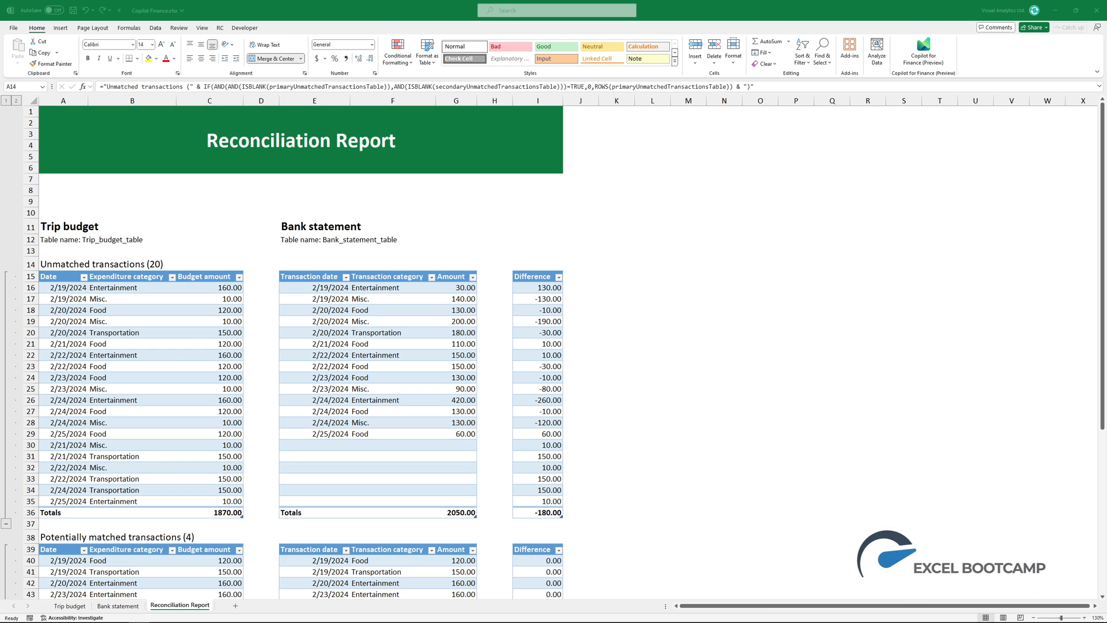
Step: Scroll through the existing report, then bring up the Trip budget sheet
scroll("down", 3)
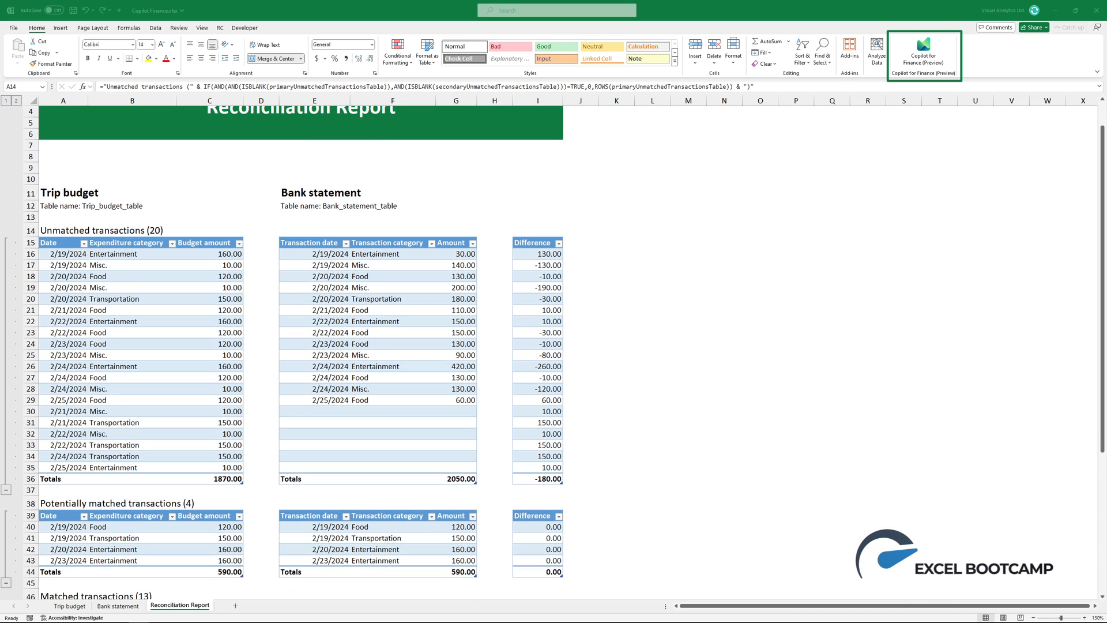
scroll("down", 3)
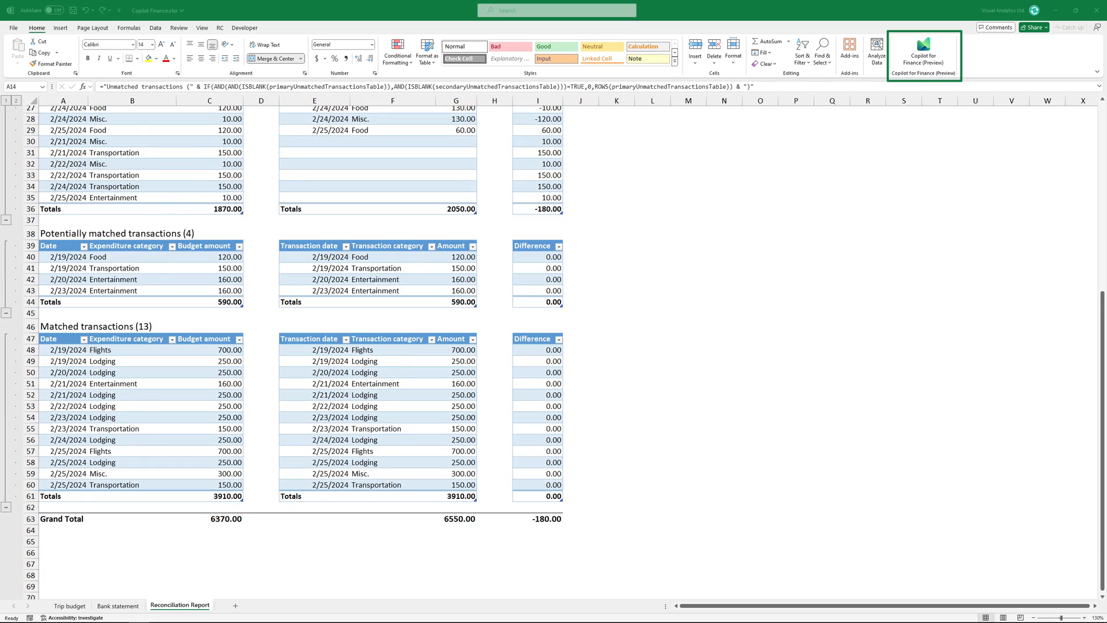
scroll("up", 3)
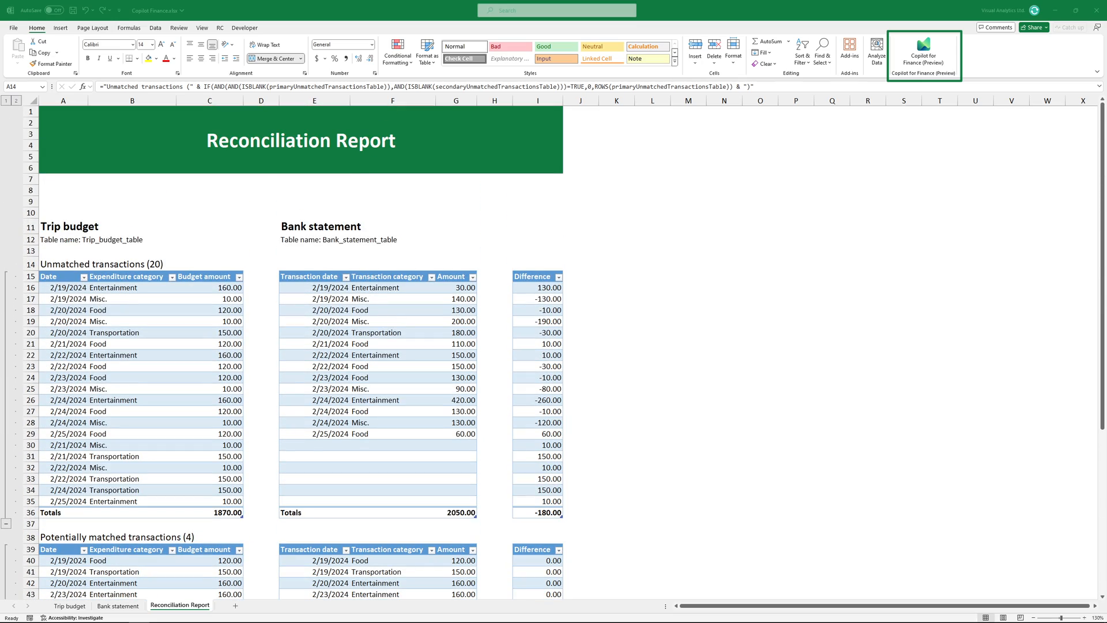
left_click(69, 605)
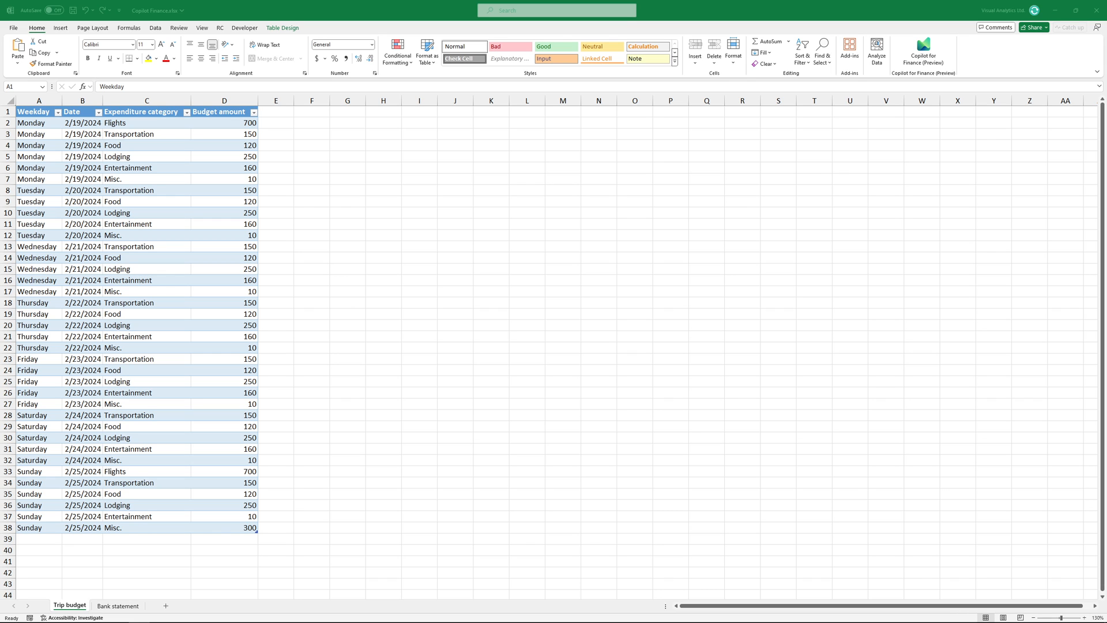
Step: Show the Bank statement sheet and open Copilot for Finance (Preview) from the Home ribbon
left_click(117, 605)
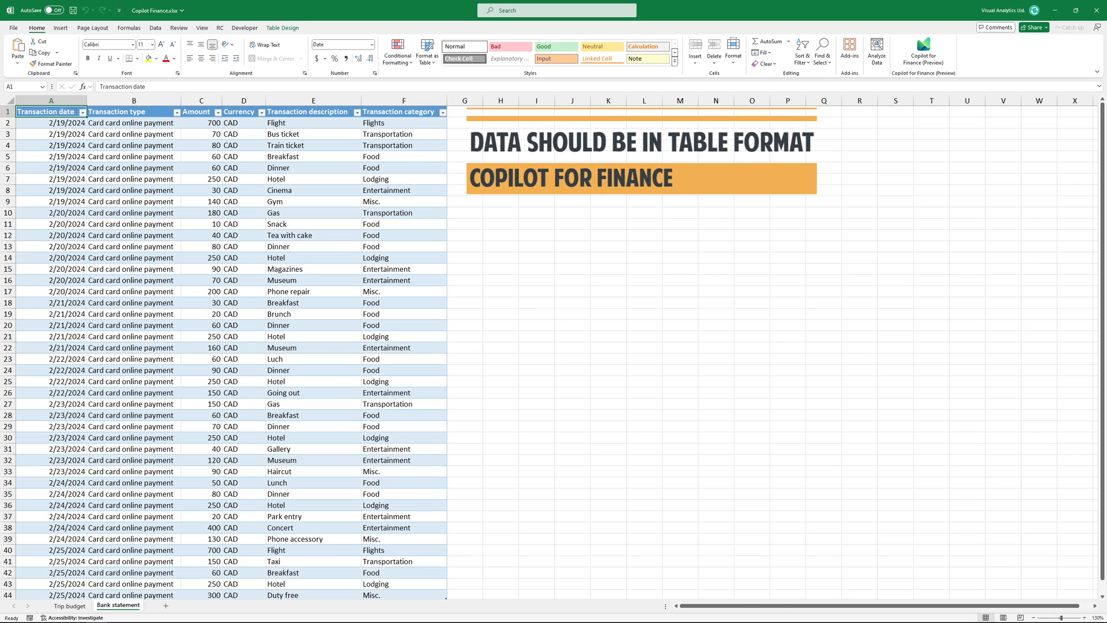
left_click(922, 53)
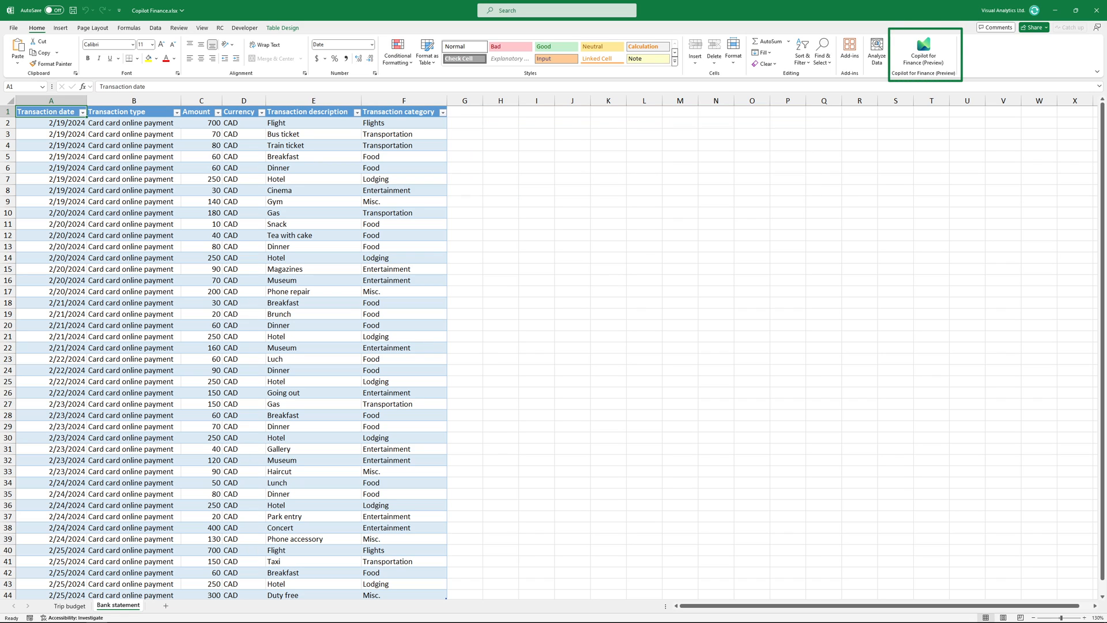
left_click(922, 51)
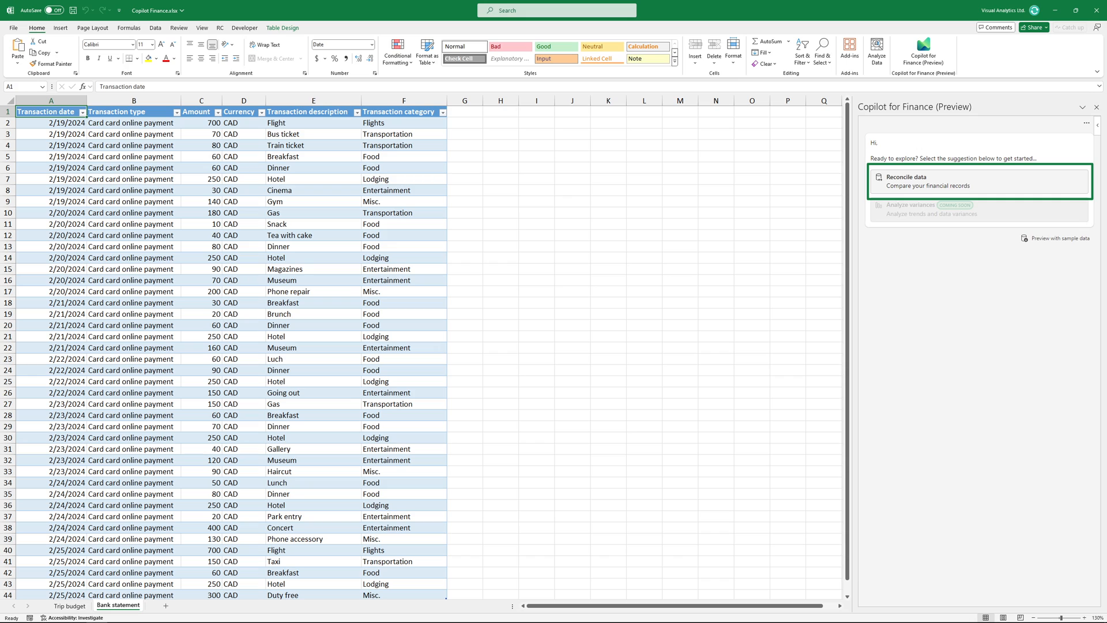
Step: Start Reconcile data pairing Trip_budget_table with Bank_statement_table, and advance to column selection
left_click(978, 179)
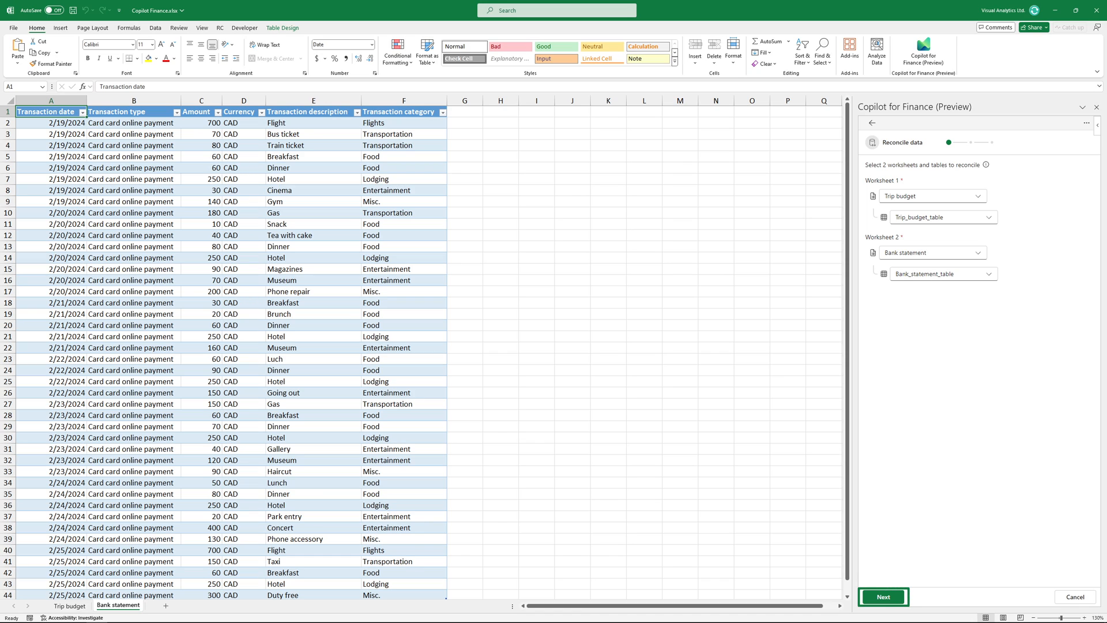
left_click(881, 597)
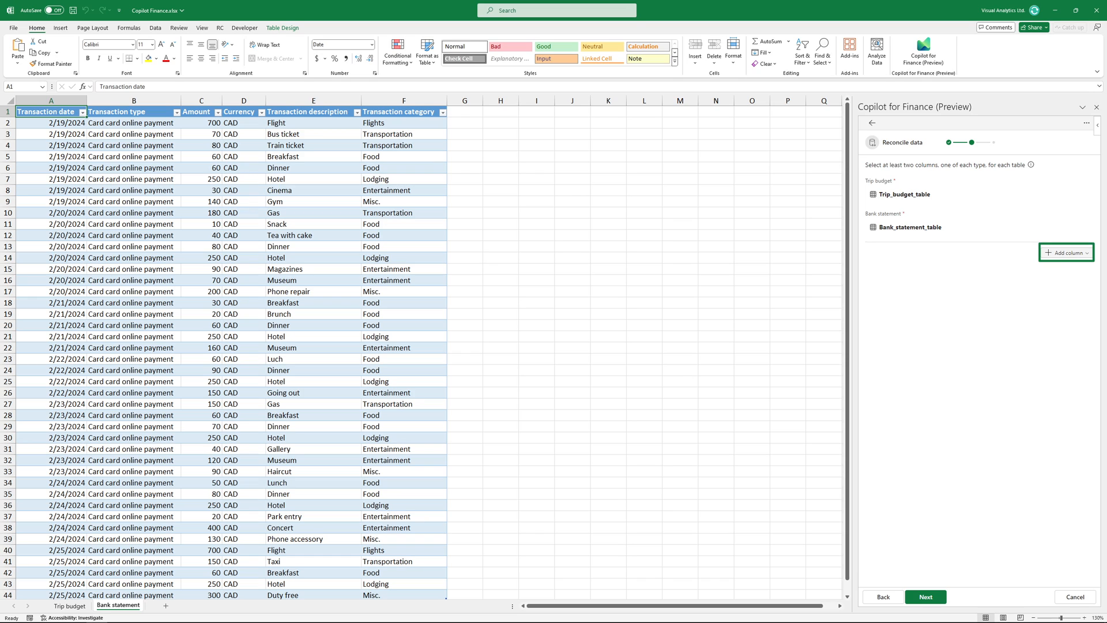
Step: Add mapping keys Date/Transaction date and Expenditure category/Transaction category
left_click(1066, 252)
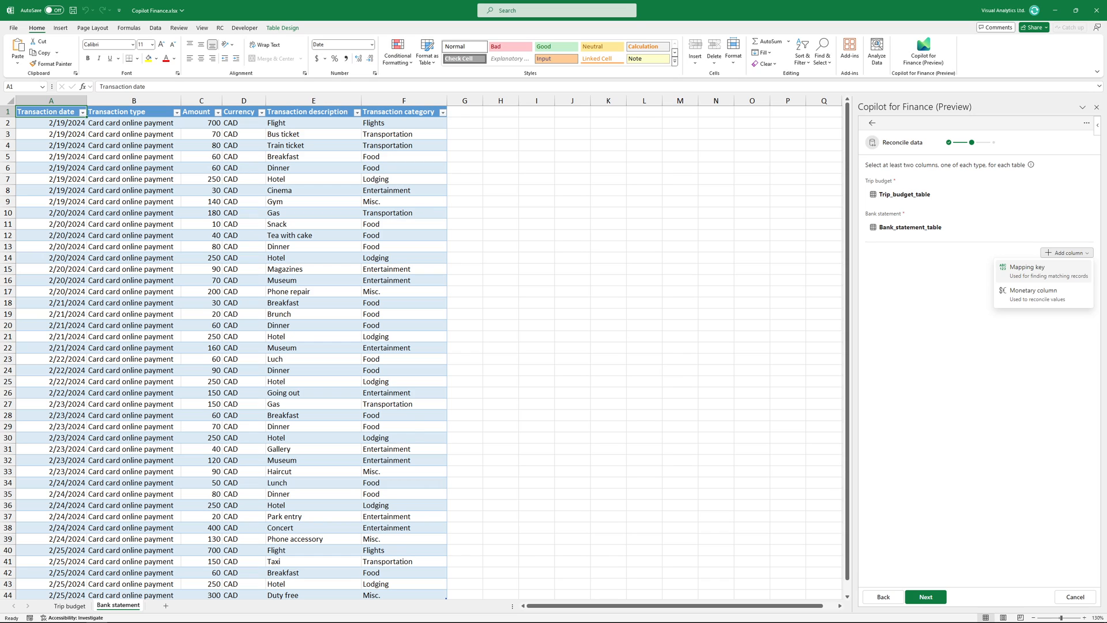
left_click(1028, 270)
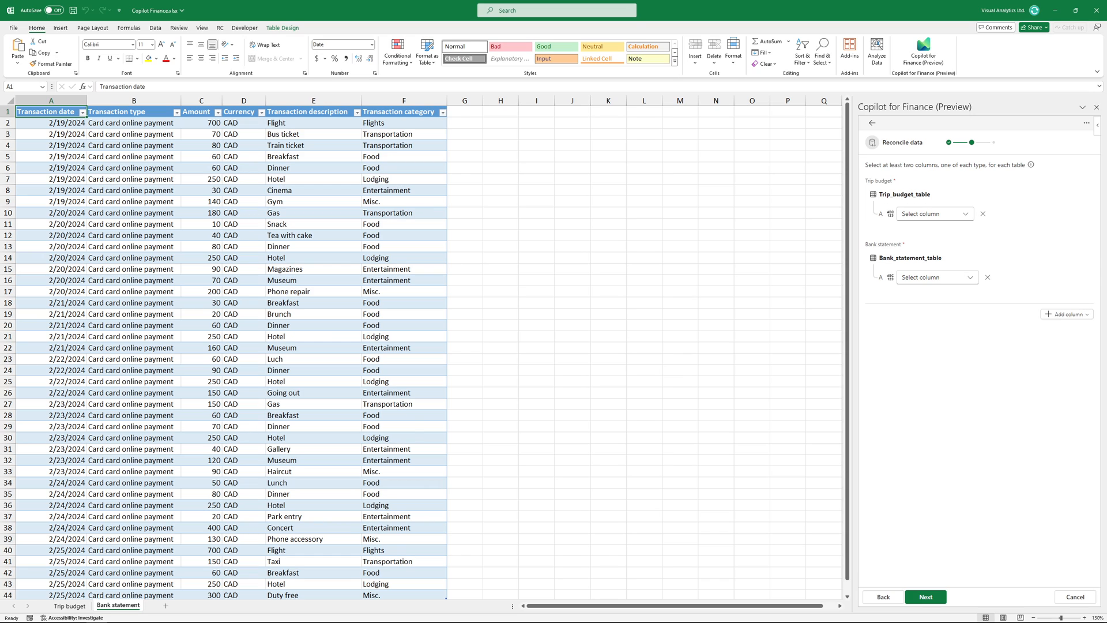
left_click(933, 214)
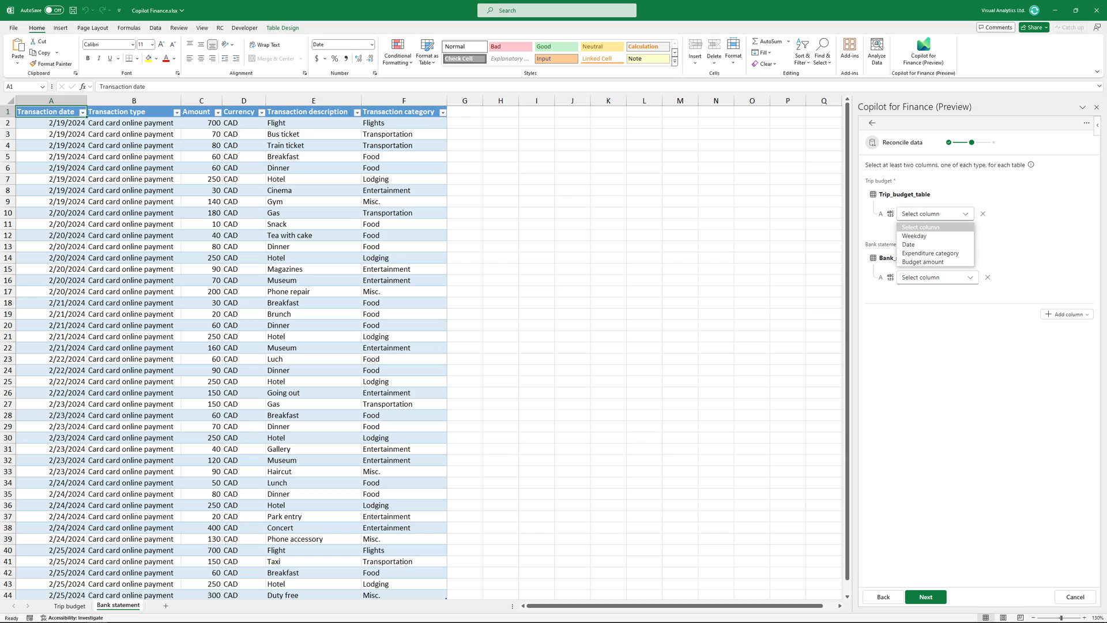
left_click(909, 244)
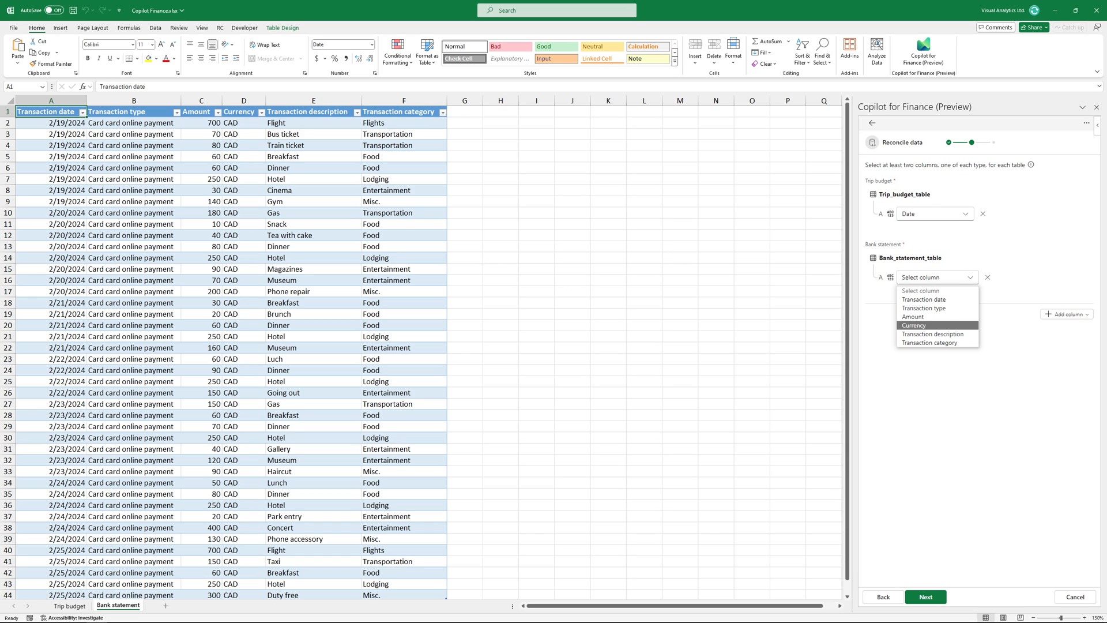
left_click(922, 299)
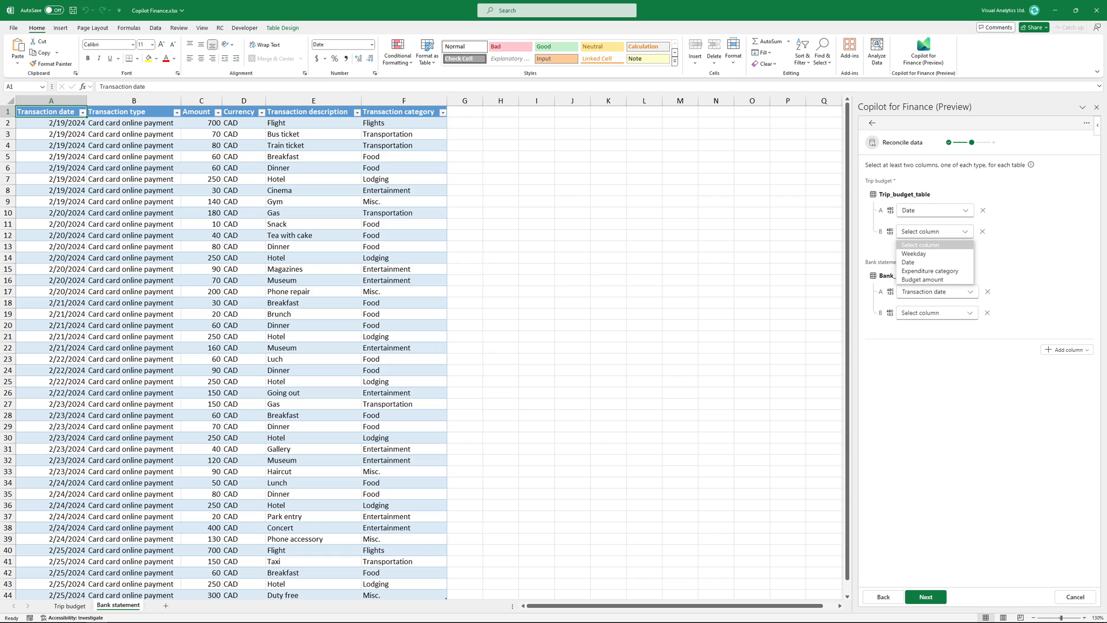
left_click(930, 270)
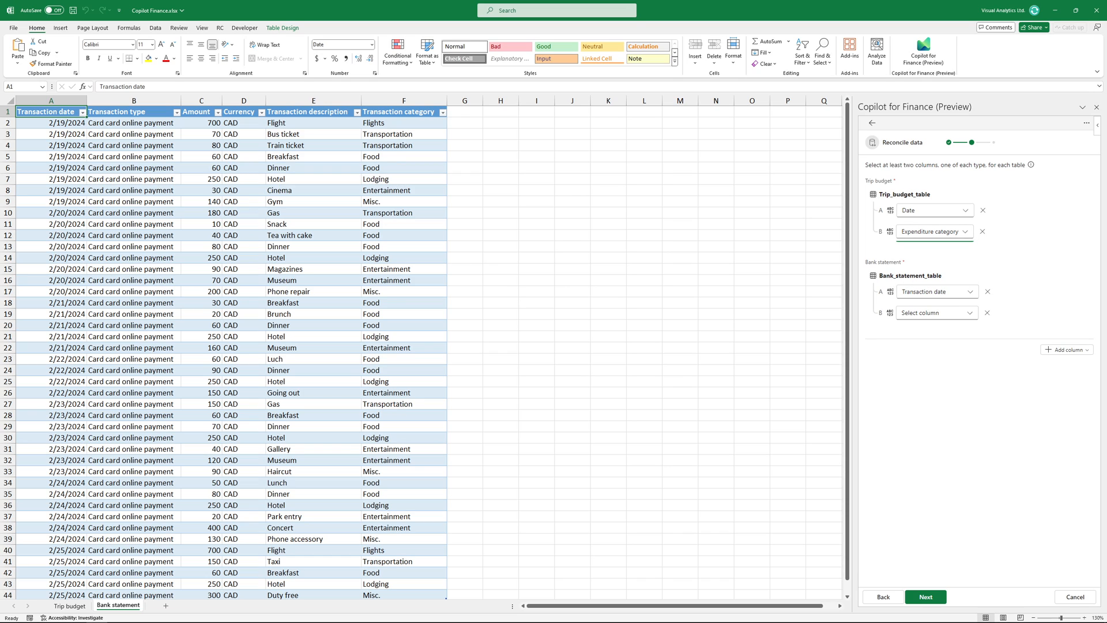
left_click(931, 312)
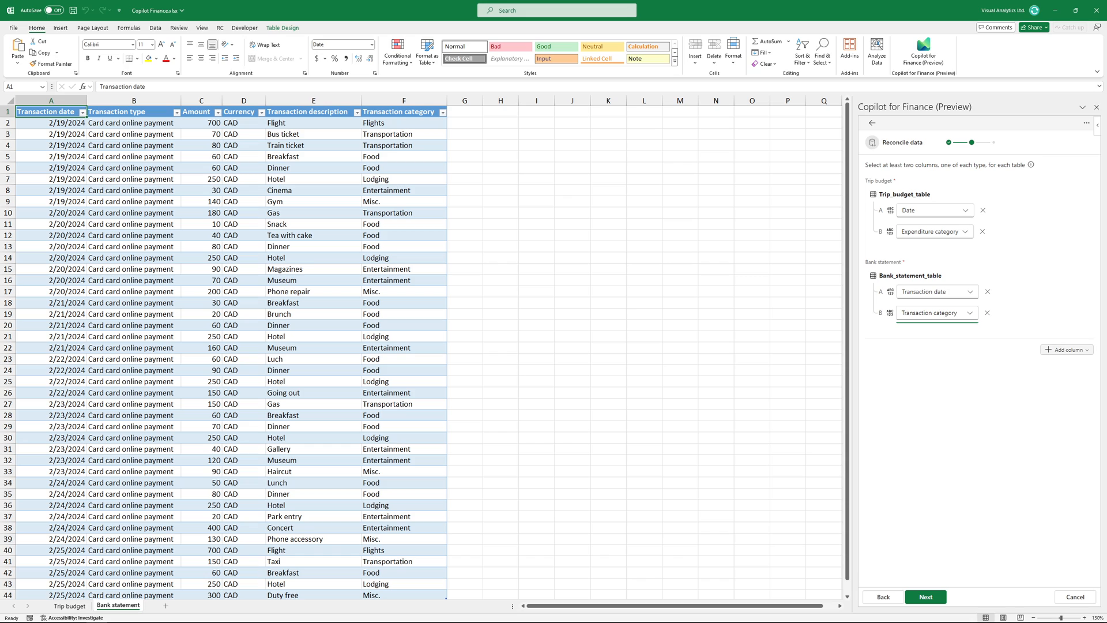
Step: Add a monetary column comparing Budget amount against Amount
left_click(1067, 349)
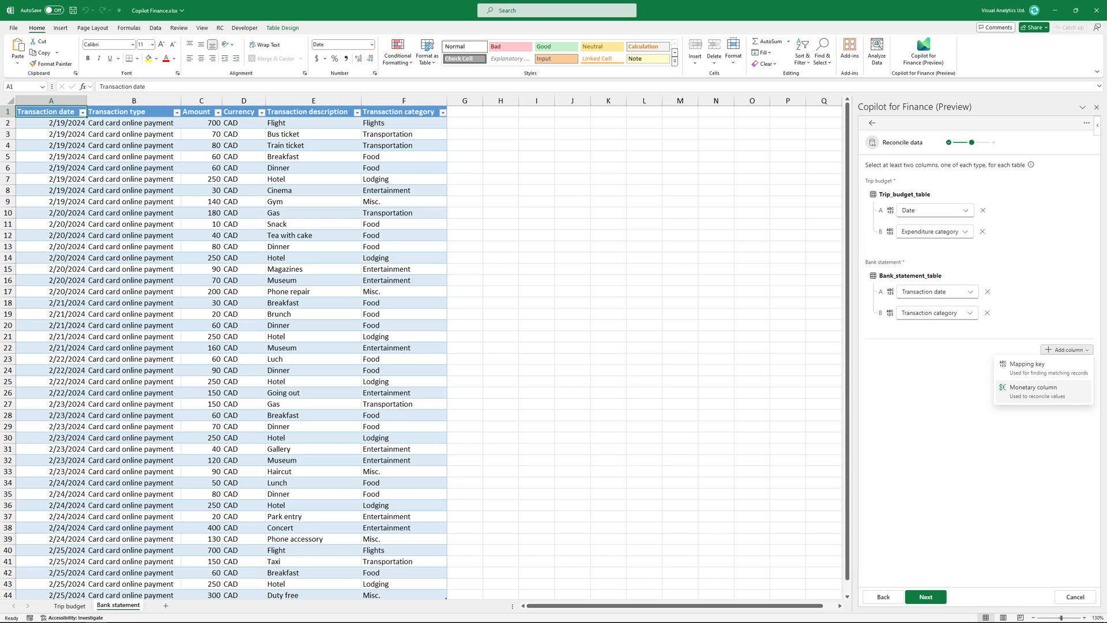
left_click(1032, 387)
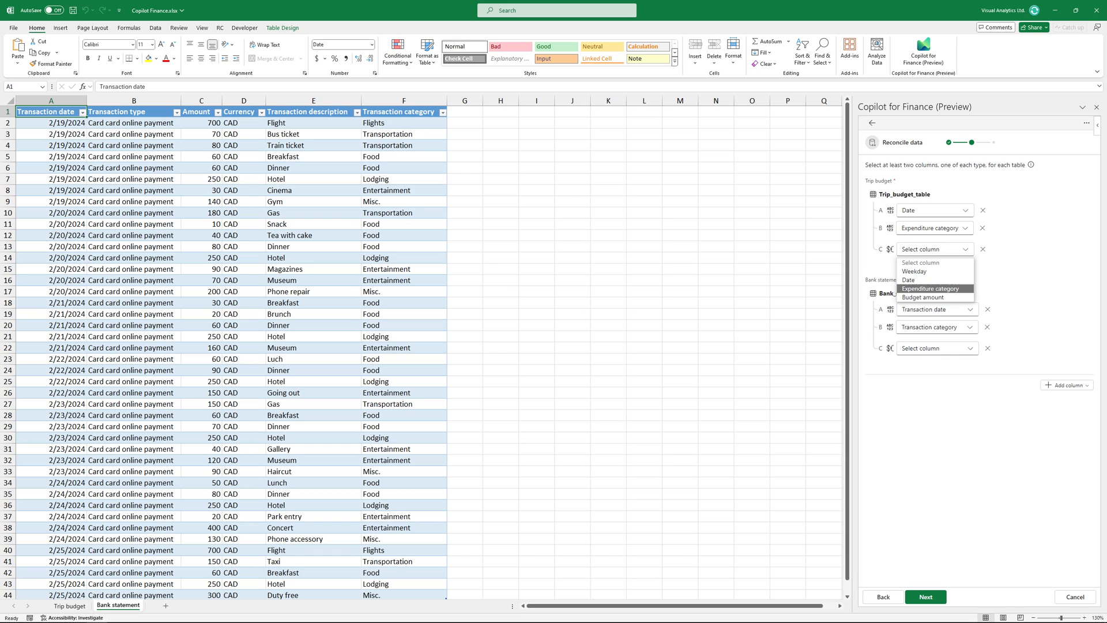
left_click(922, 297)
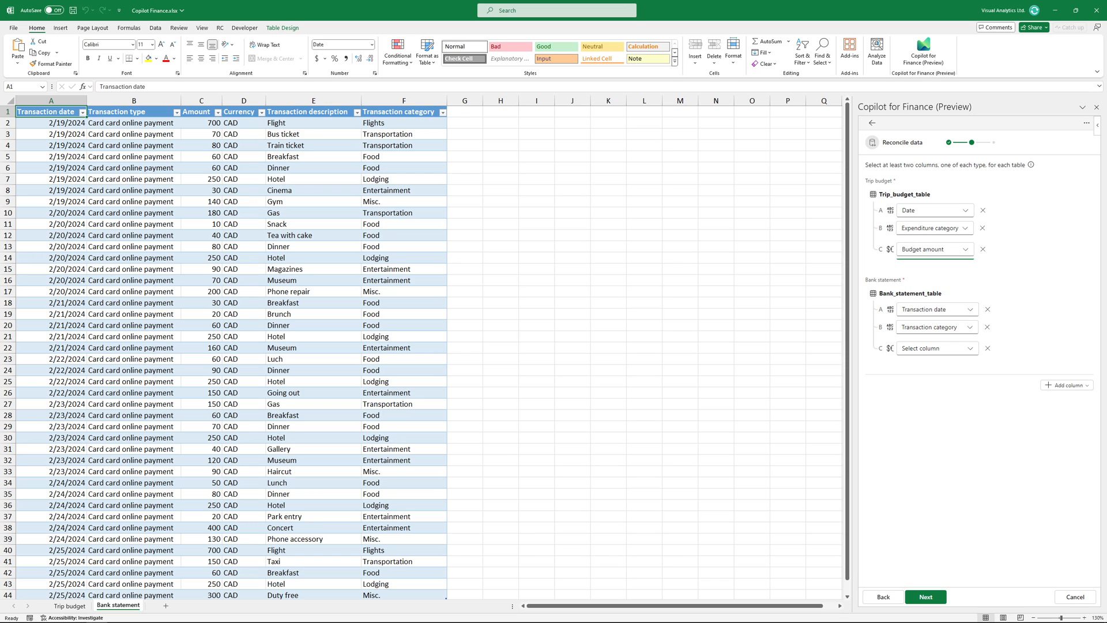
left_click(966, 347)
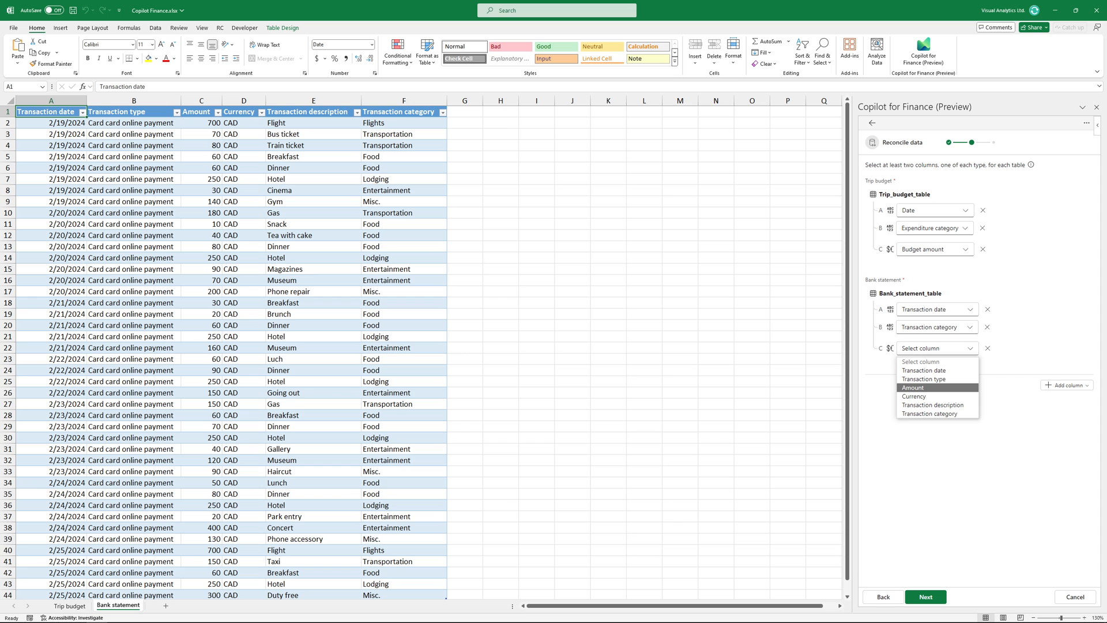
left_click(913, 387)
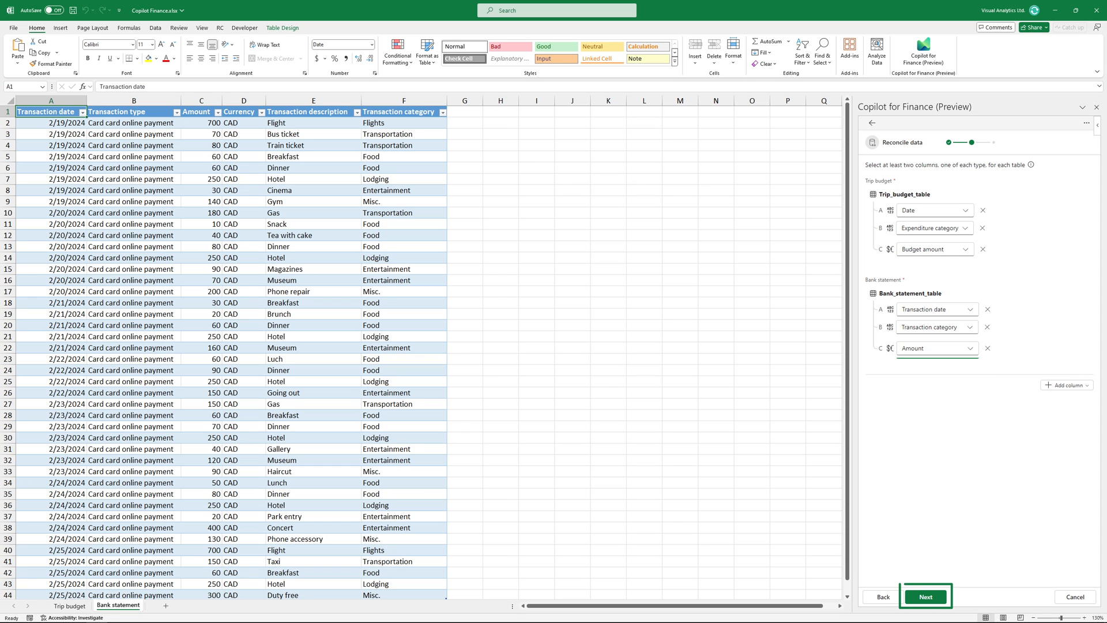
Step: Generate the Reconciliation Report and select the Potentially matched transactions heading in A38
left_click(925, 596)
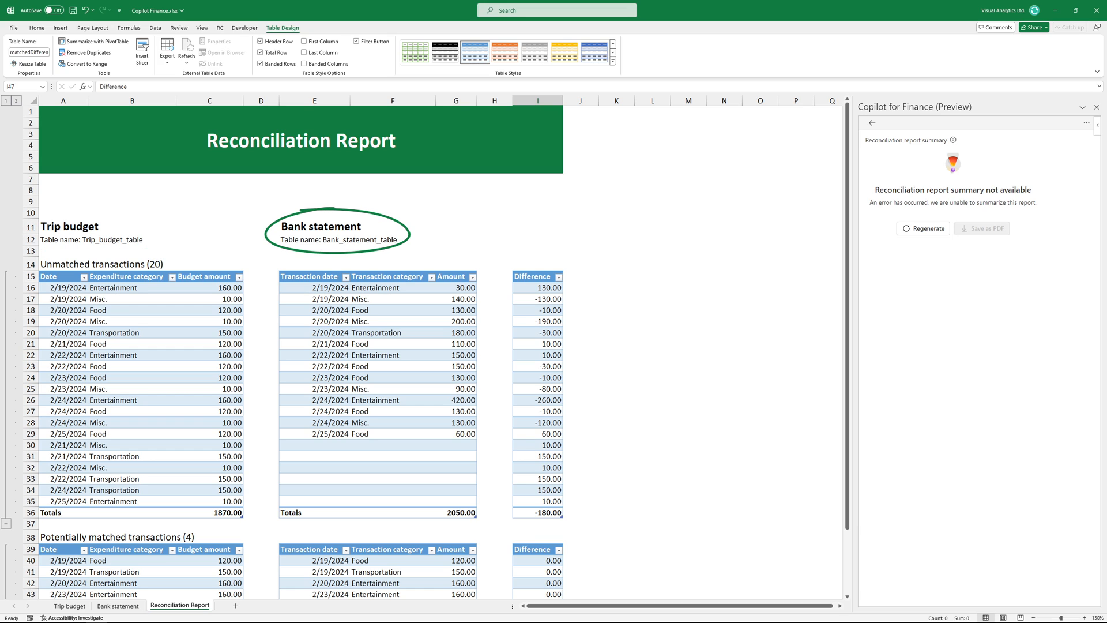
left_click(337, 230)
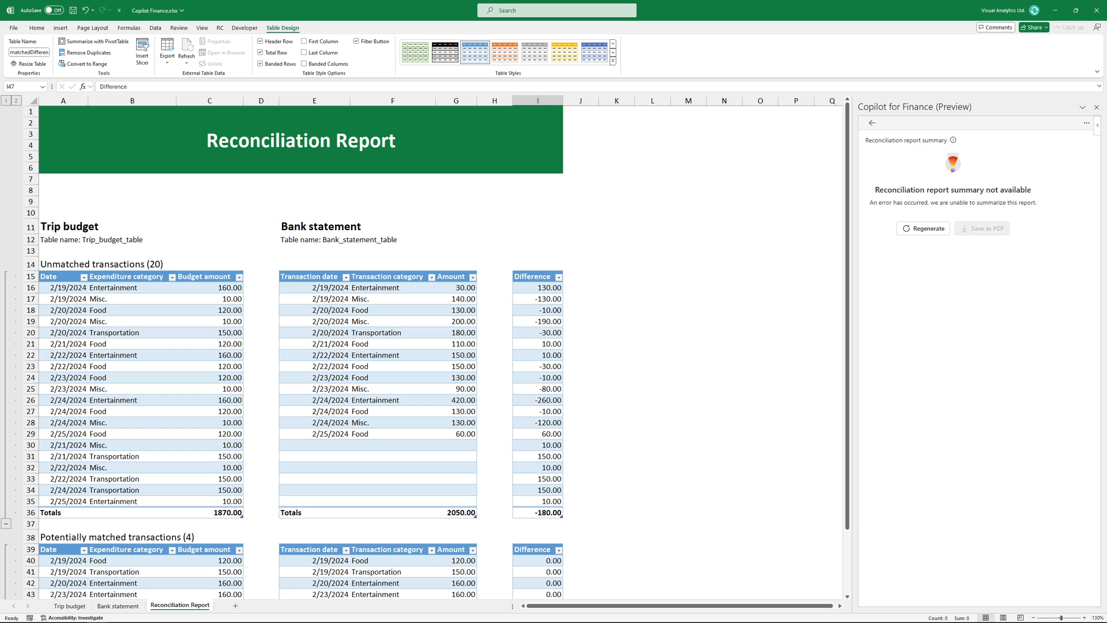
left_click(537, 277)
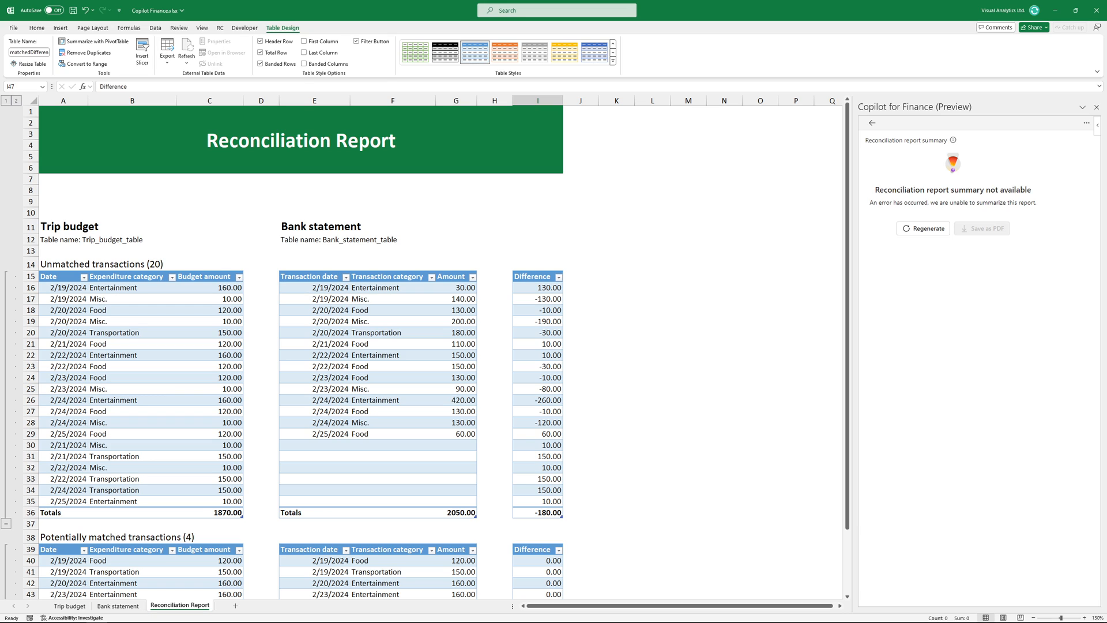
left_click(103, 263)
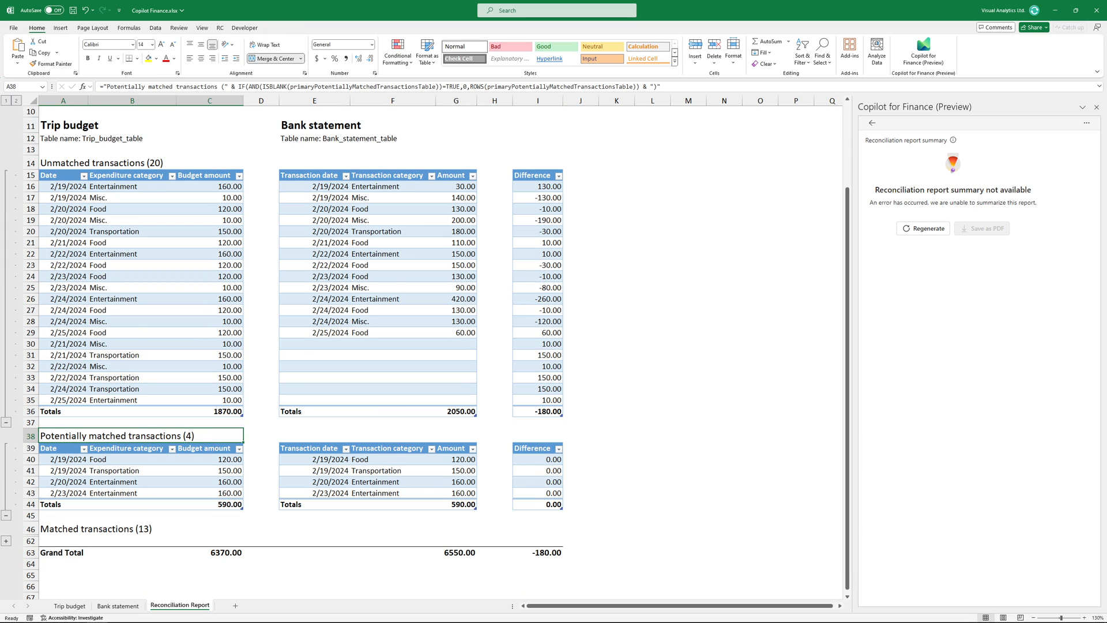
Step: Trace the 700 Flights matched row to both source sheets, then inspect its difference formula
scroll("down", 3)
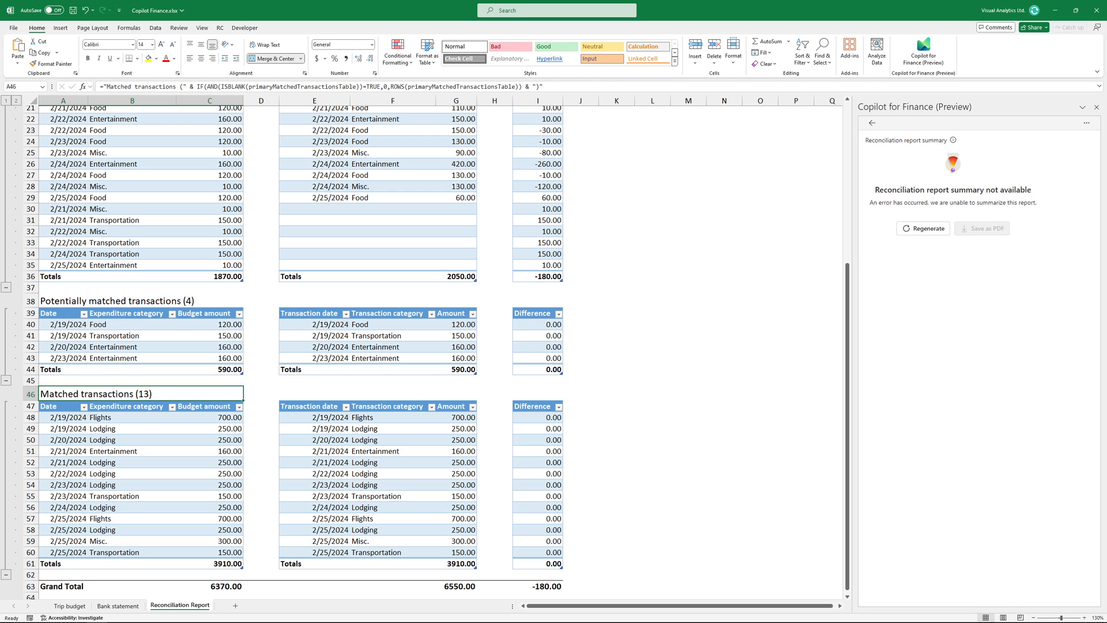
scroll("down", 3)
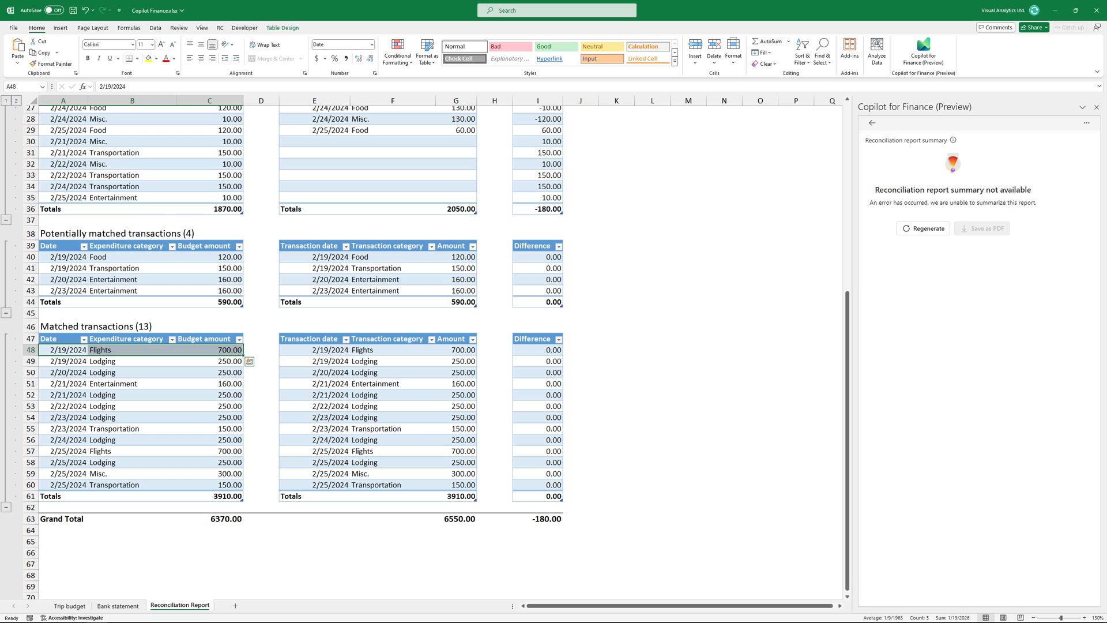
left_click(69, 605)
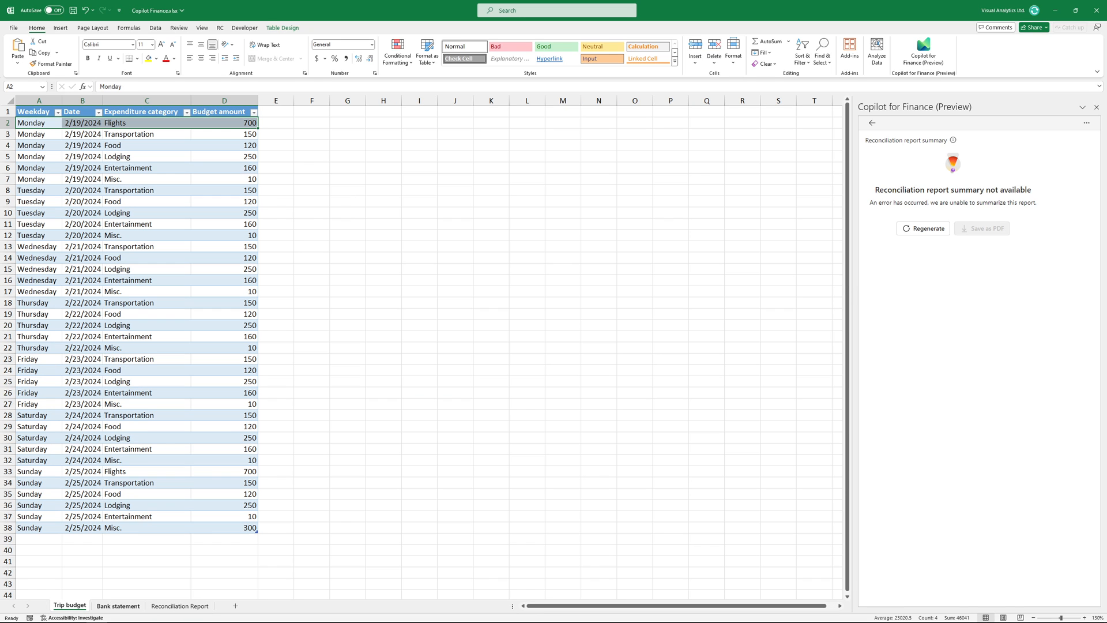
left_click(118, 605)
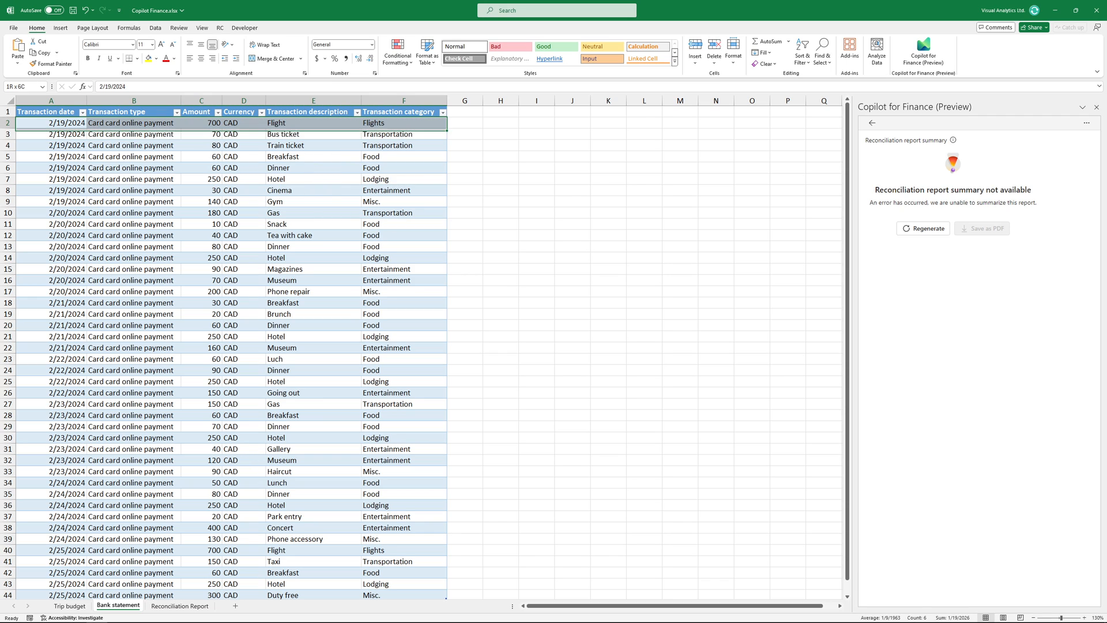
left_click(50, 122)
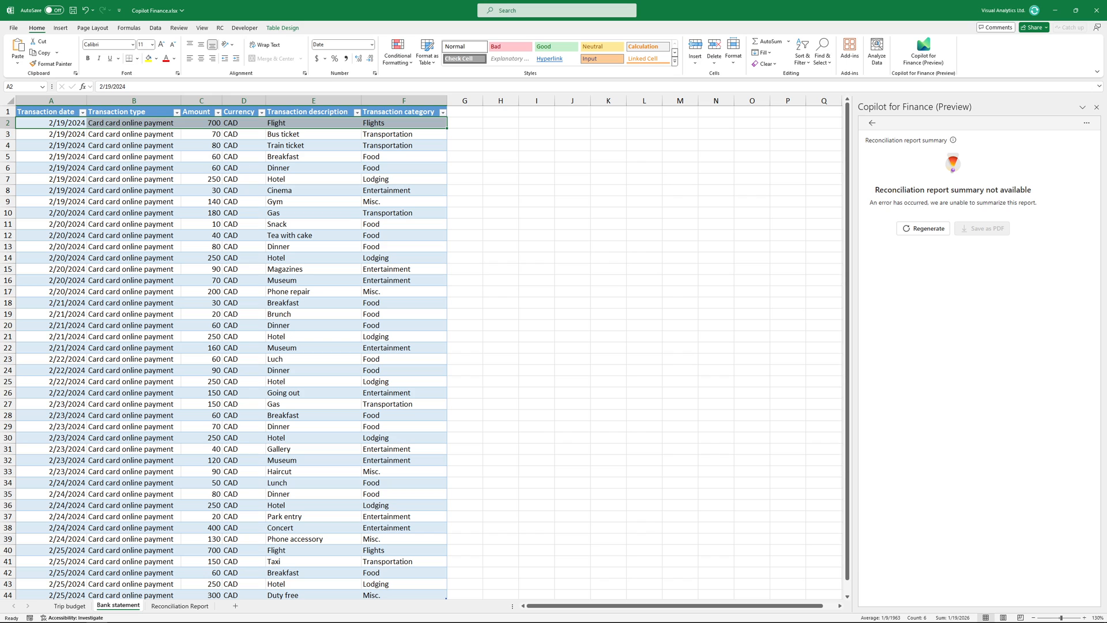
left_click(180, 605)
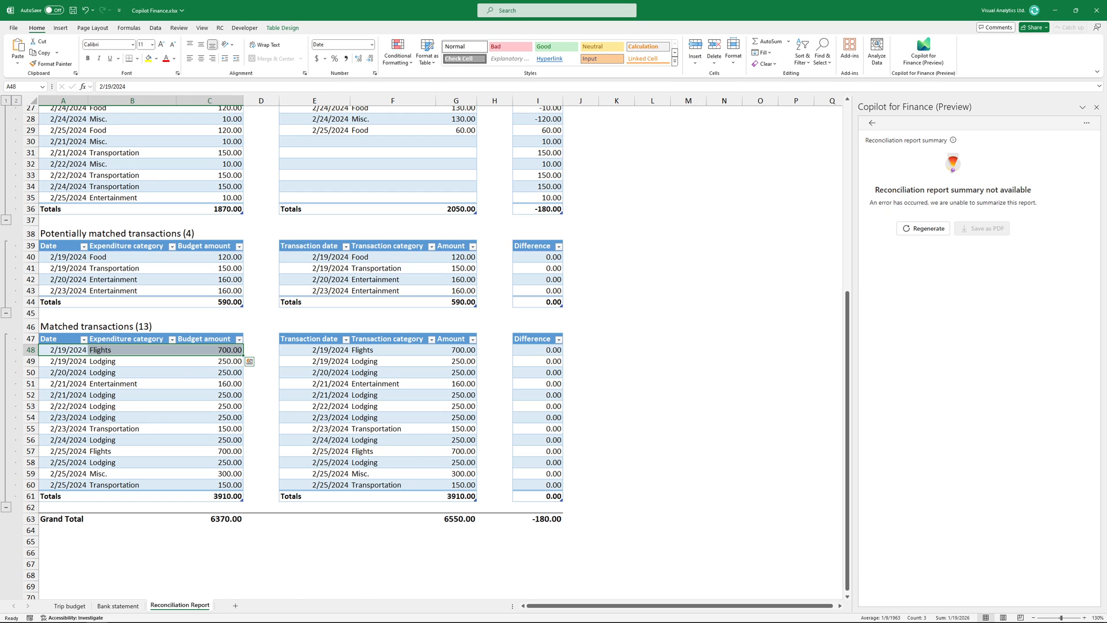
left_click(537, 350)
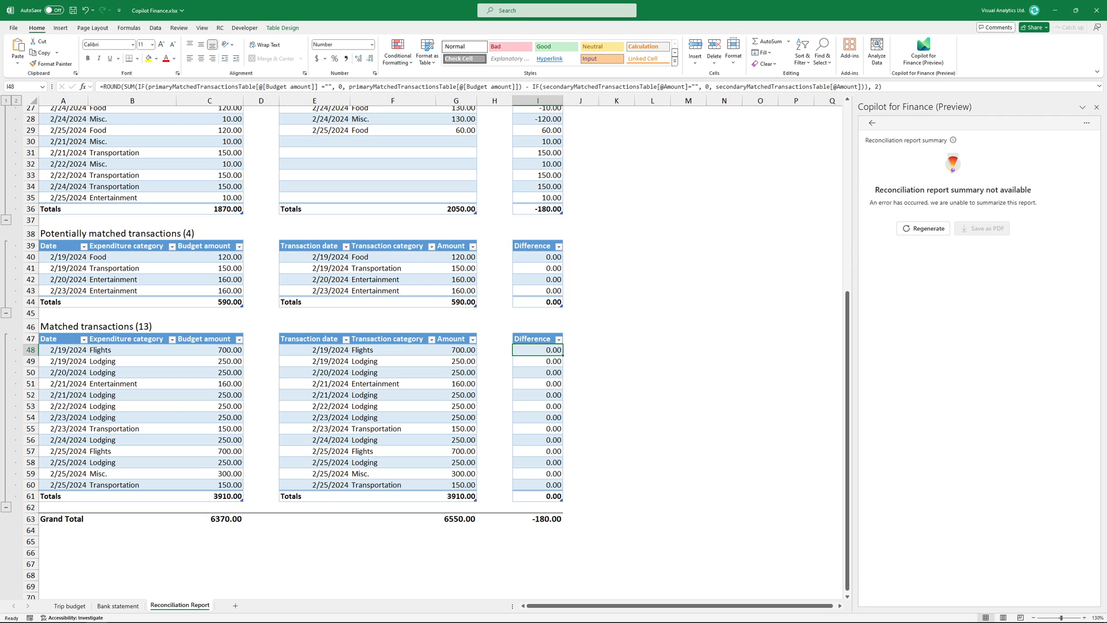
Step: Trace the 120 Food potential match to both sheets and check the I40 difference formula
left_click(63, 256)
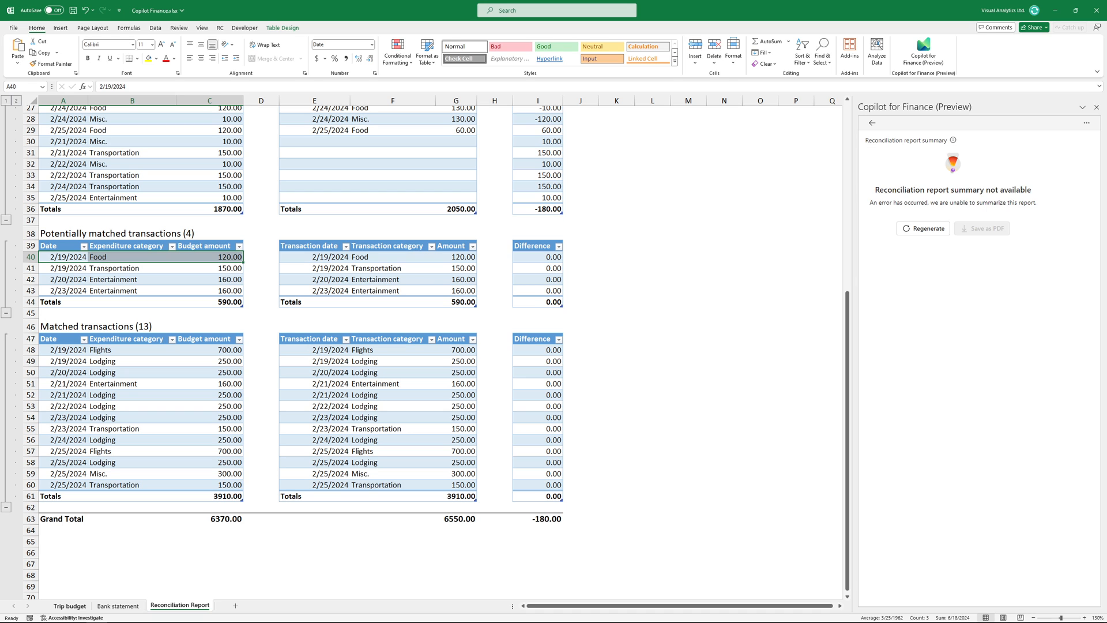
left_click(69, 605)
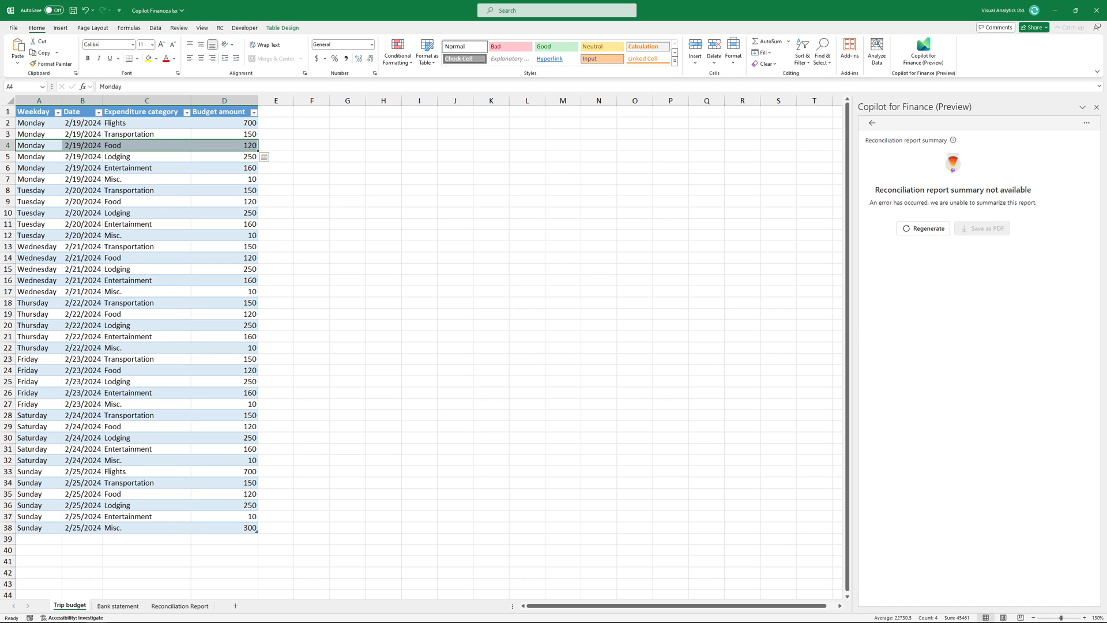
left_click(118, 605)
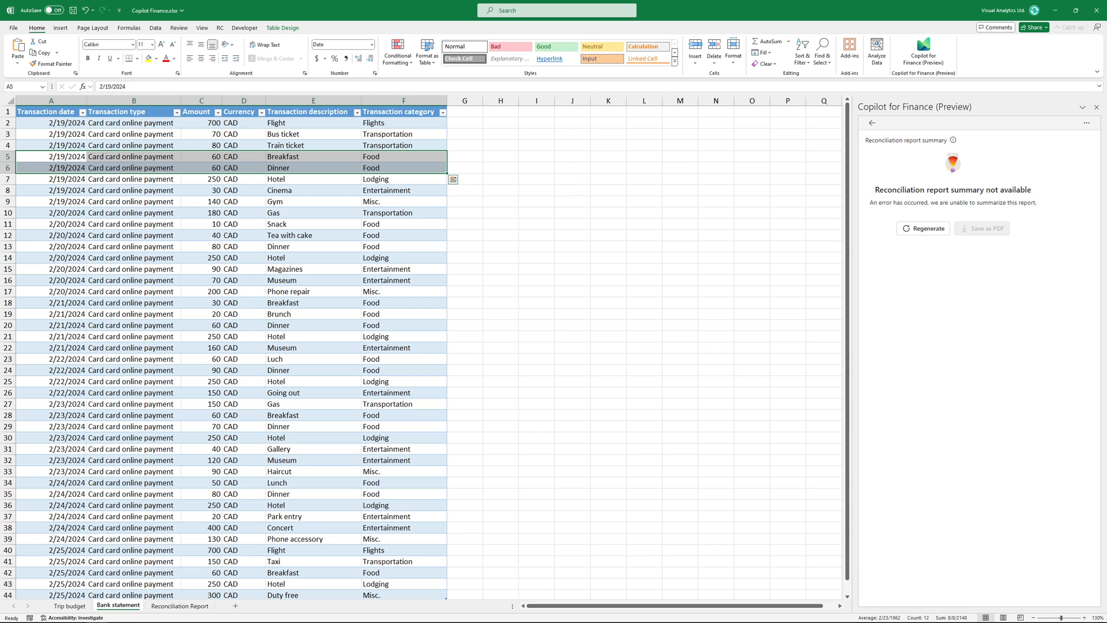
left_click(180, 605)
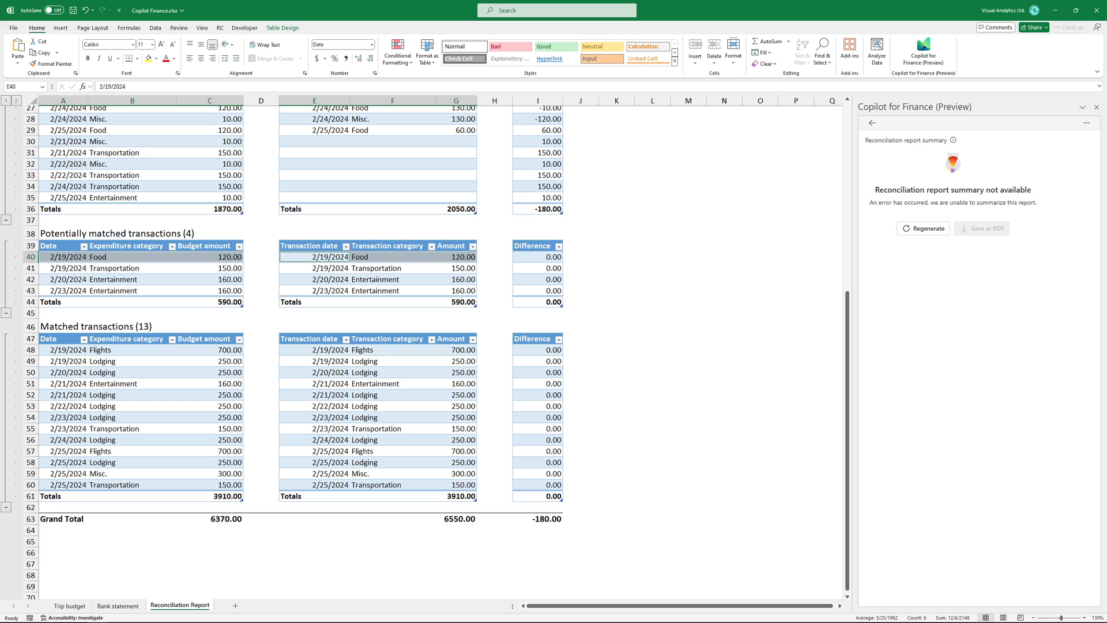
left_click(537, 256)
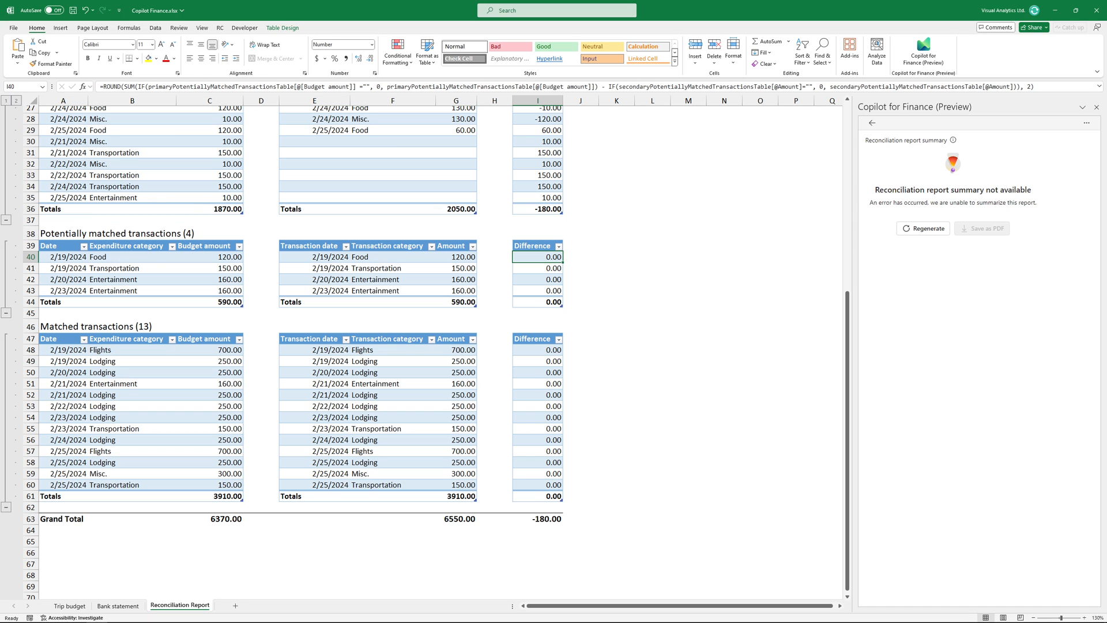
Step: Follow the Food links again to budget row 4 and the 60 Breakfast and Dinner charges
left_click(94, 325)
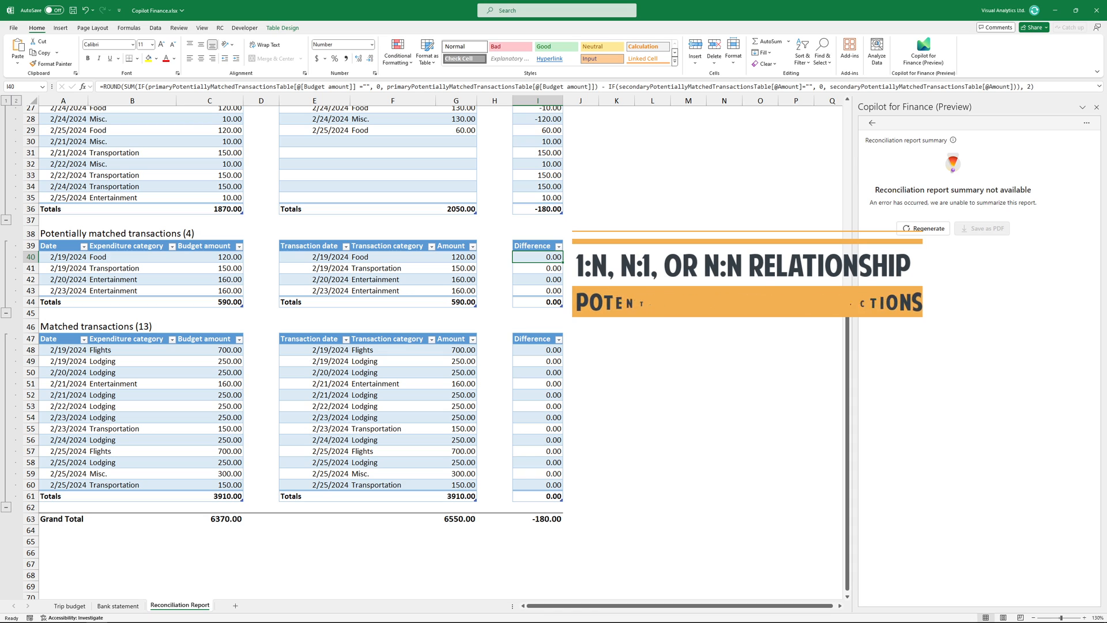
left_click(69, 605)
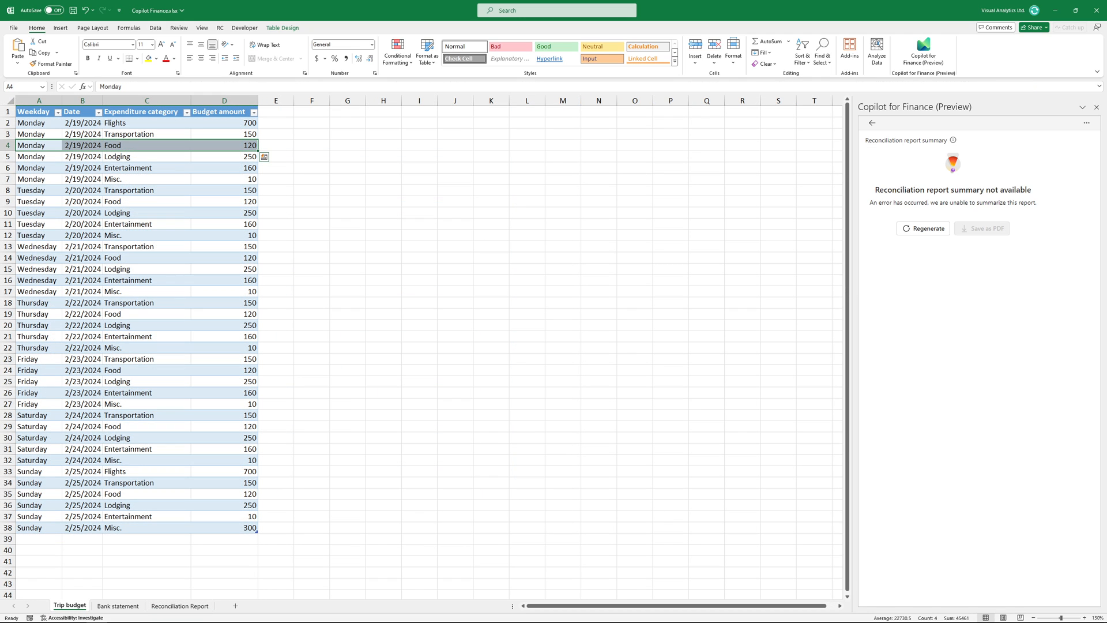
left_click(118, 605)
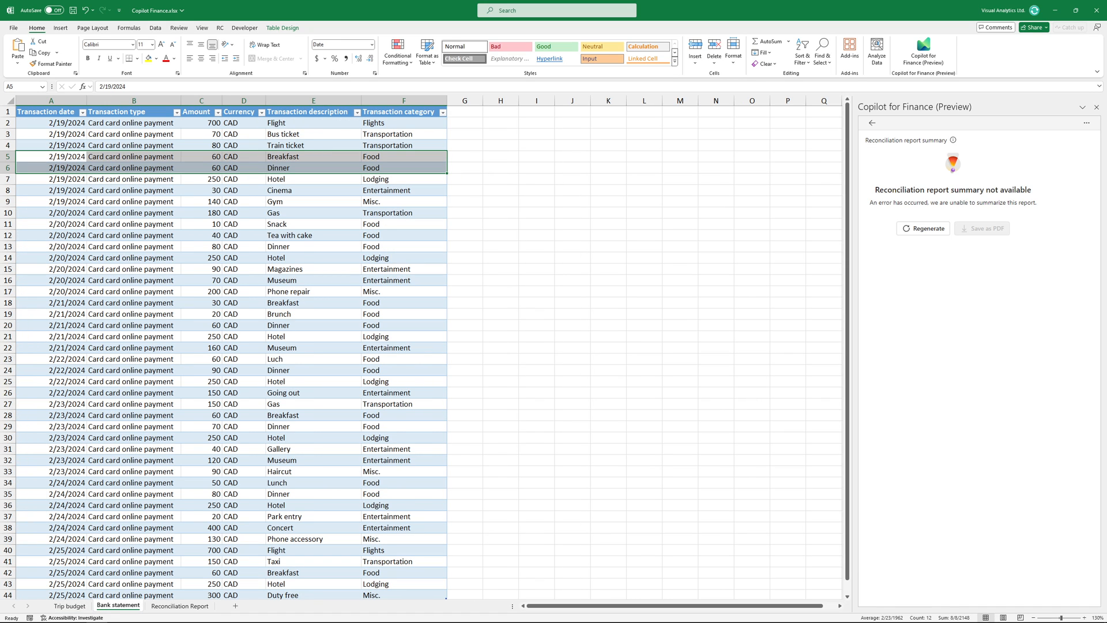
left_click(179, 605)
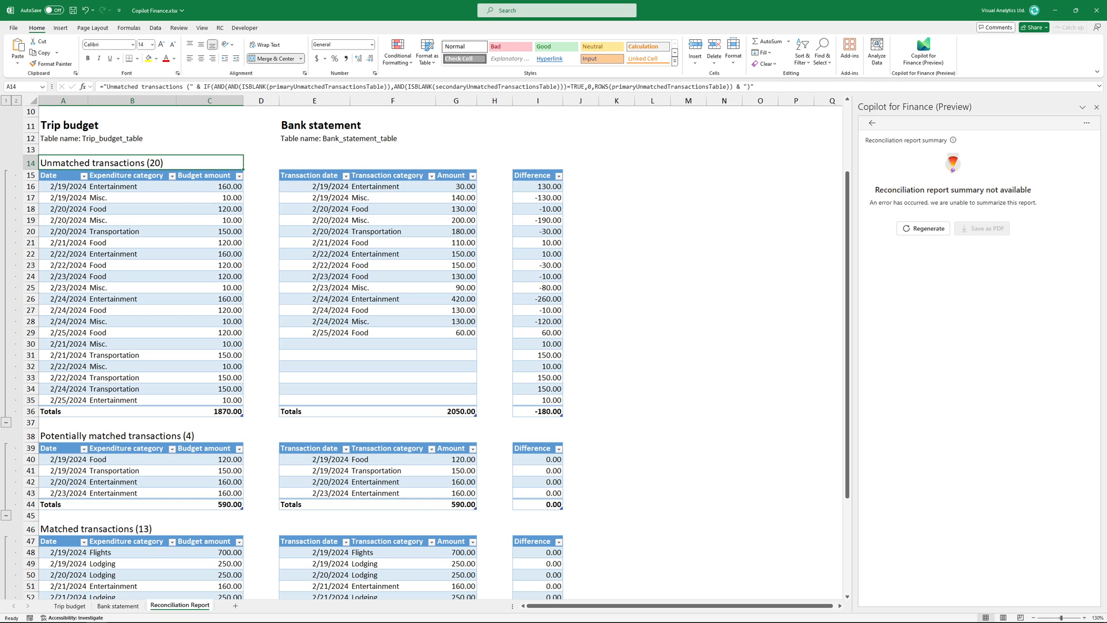
Step: Mark out the report from its title banner and scroll down through it
left_click(1096, 107)
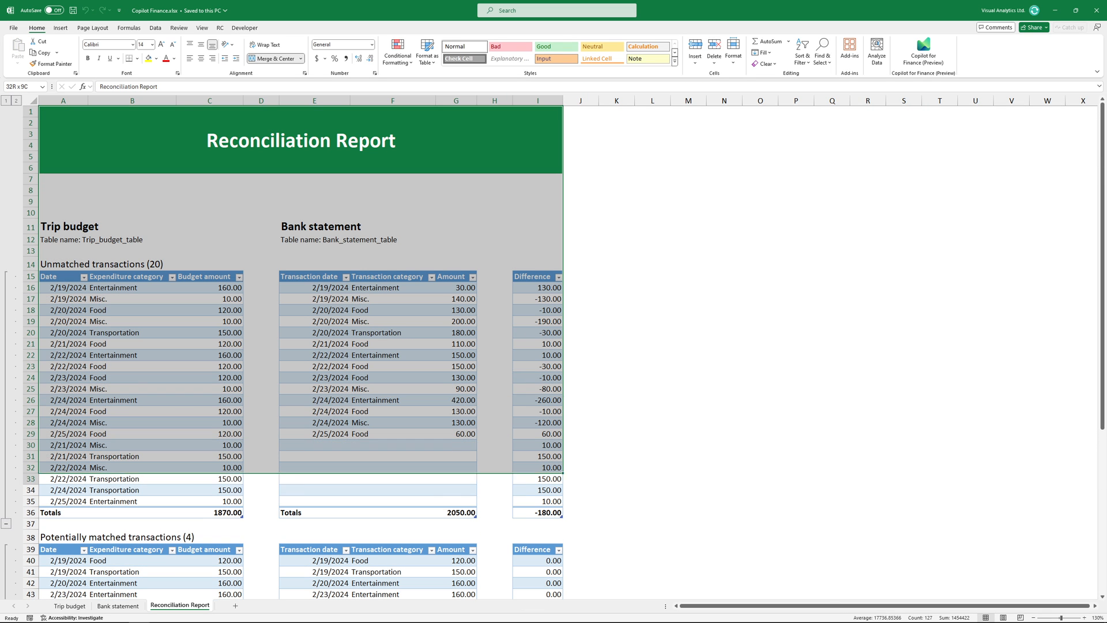
scroll("down", 3)
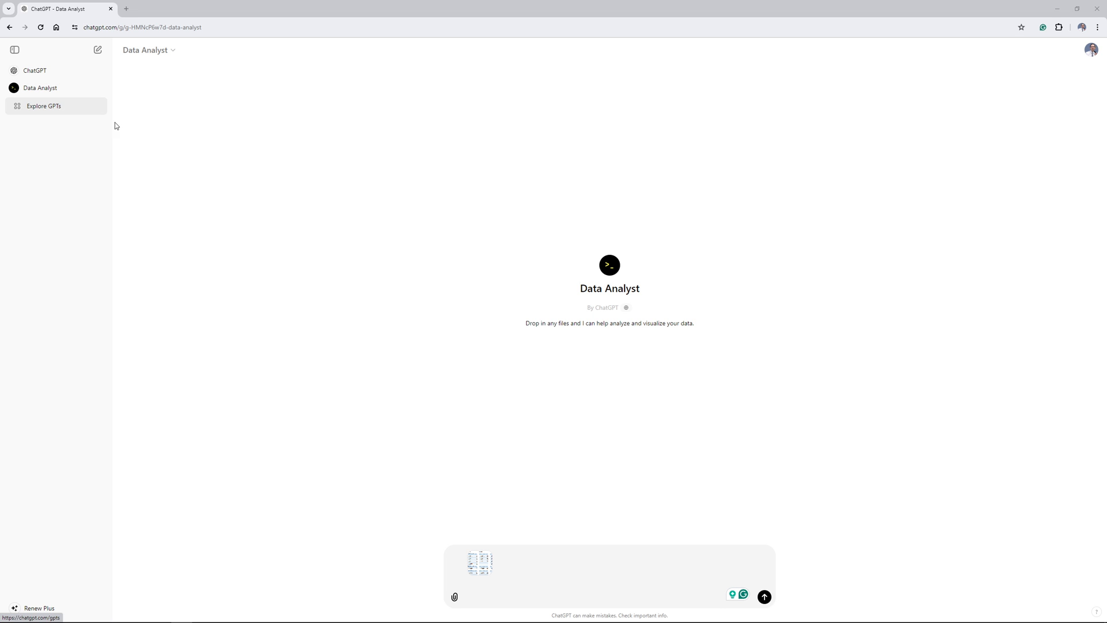
Step: Send the Reconciliation Report image to Data Analyst and scroll through its summary
left_click(764, 597)
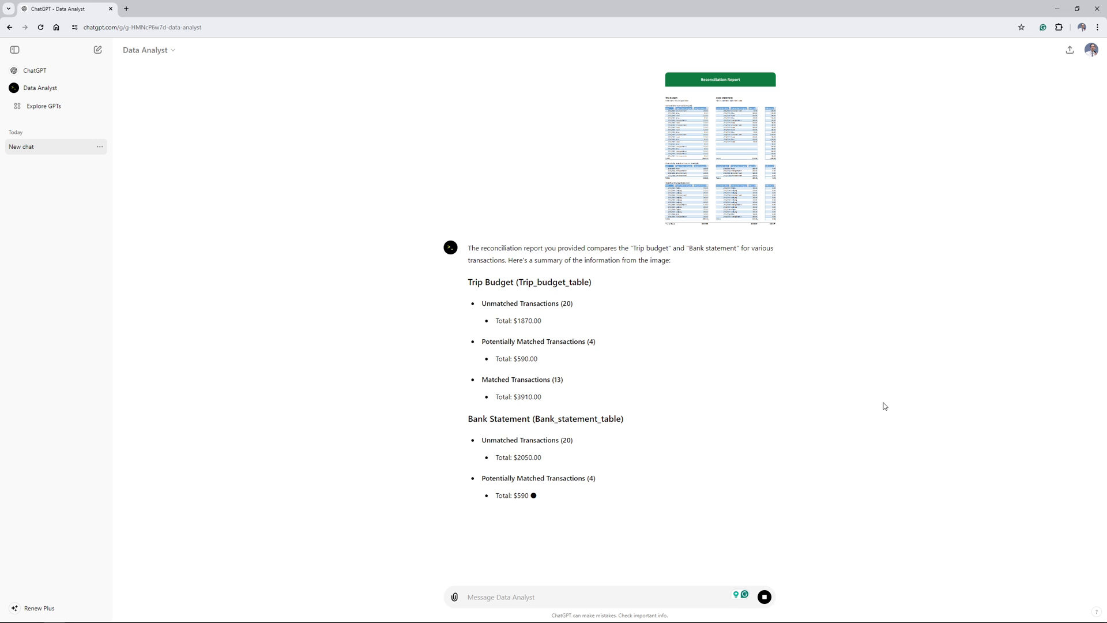
scroll("down", 3)
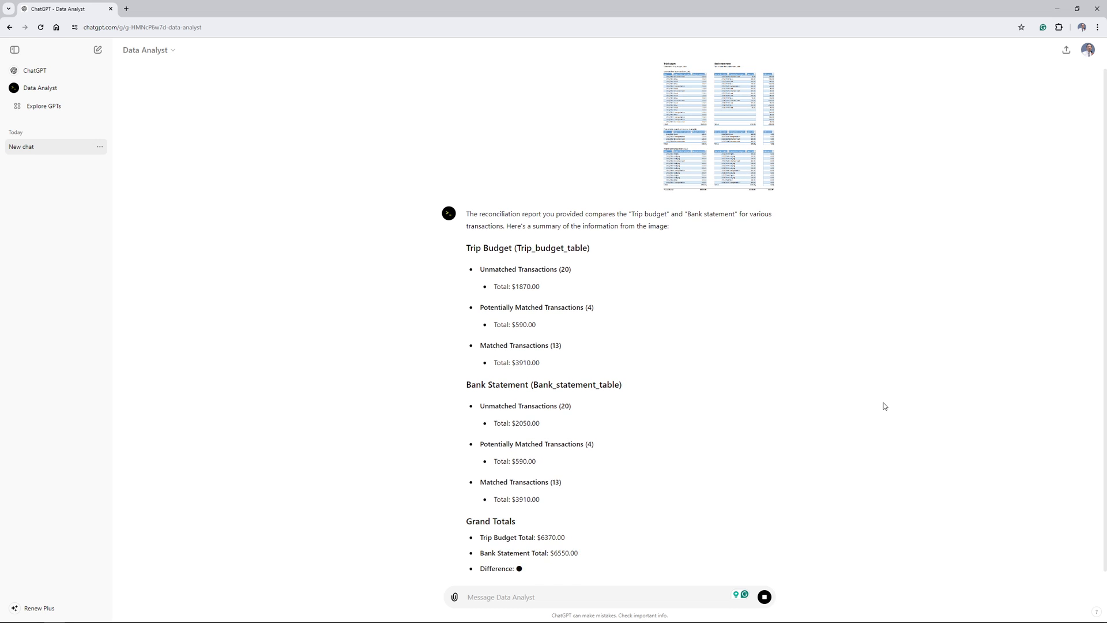